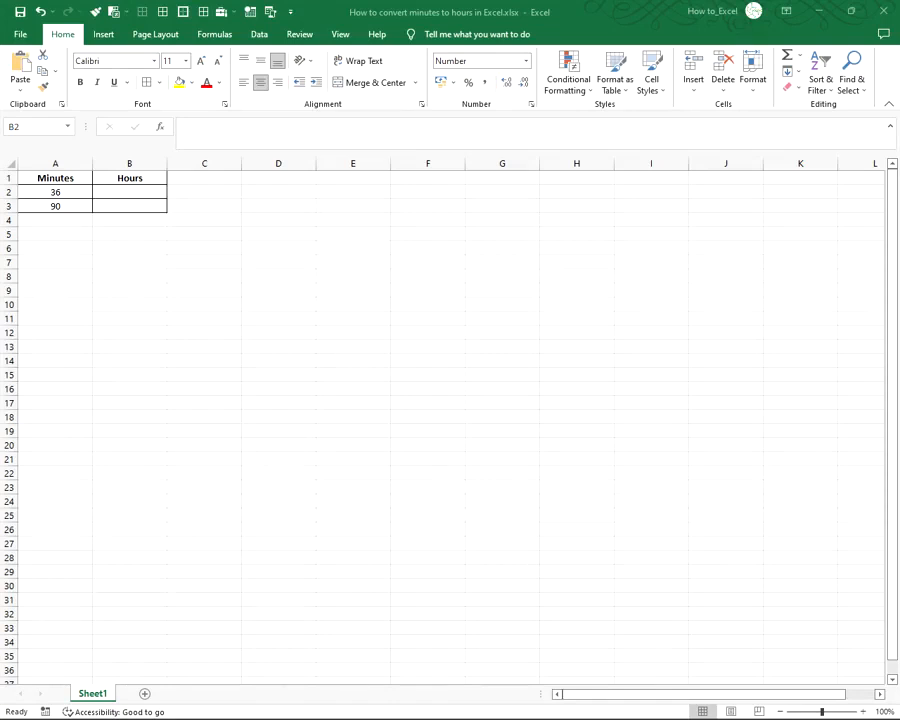
# - Enter =A2/60 in cell B2, converting 36 minutes to 0.60 hours, and check the formula
pyautogui.click(55, 191)
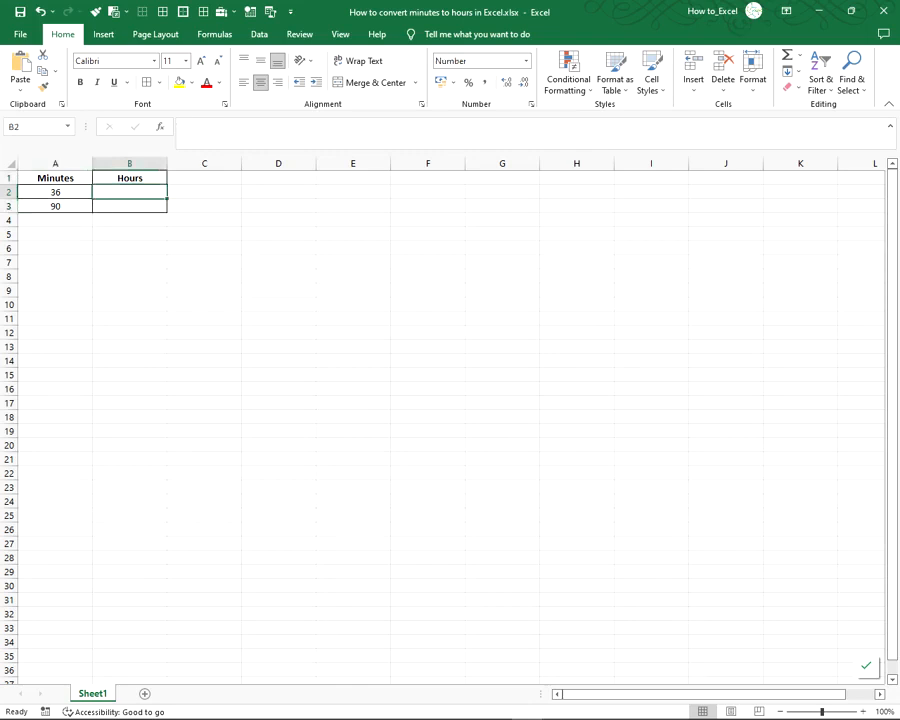
pyautogui.write('=A2')
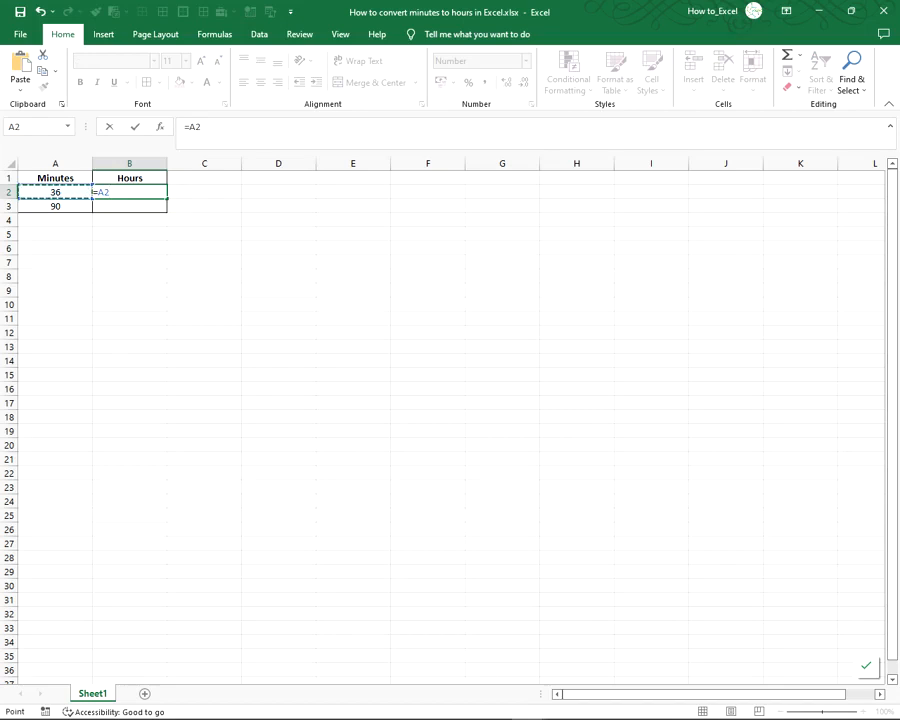
pyautogui.write('/60')
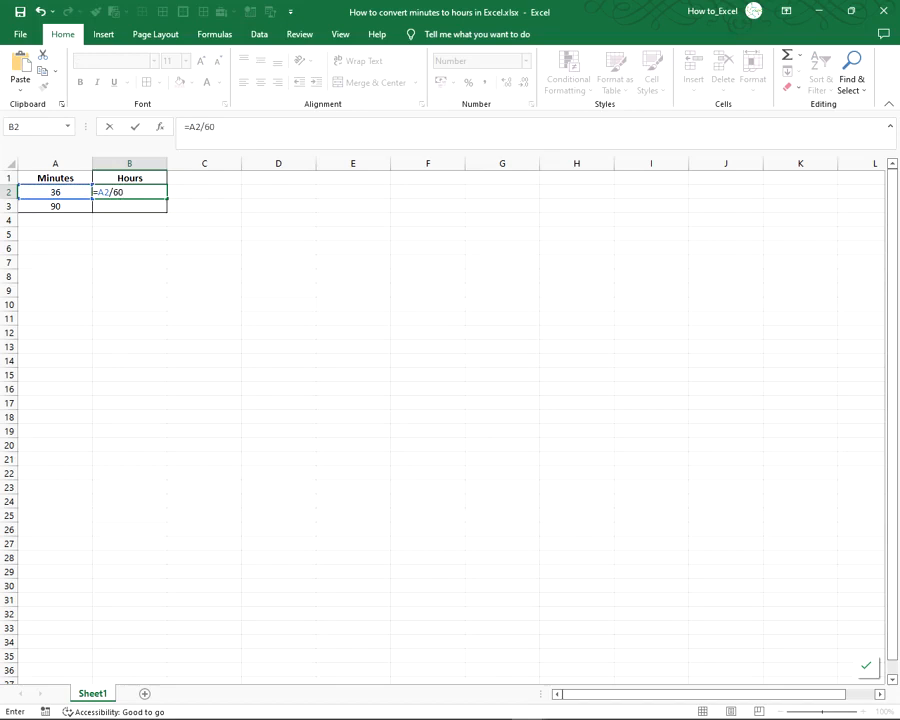
pyautogui.press('Enter')
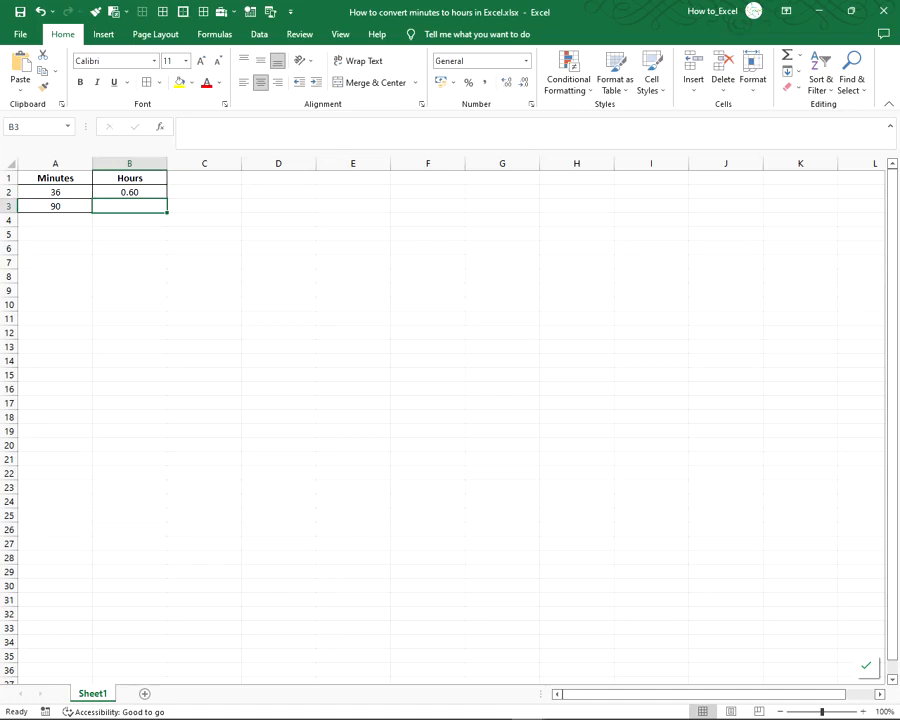
pyautogui.click(129, 191)
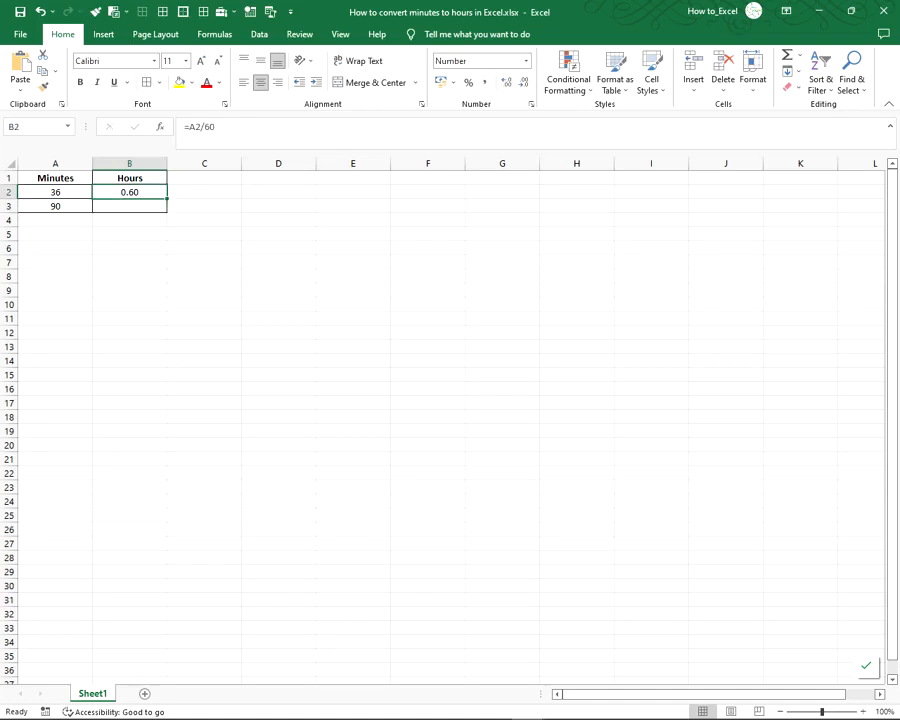